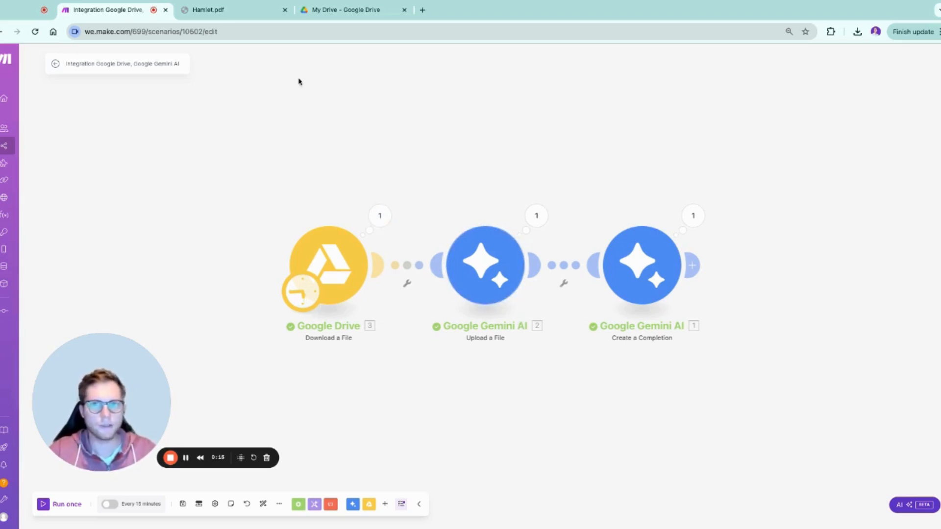
# - Switch to the Hamlet PDF showing Act 1, Scene 5
pyautogui.click(207, 10)
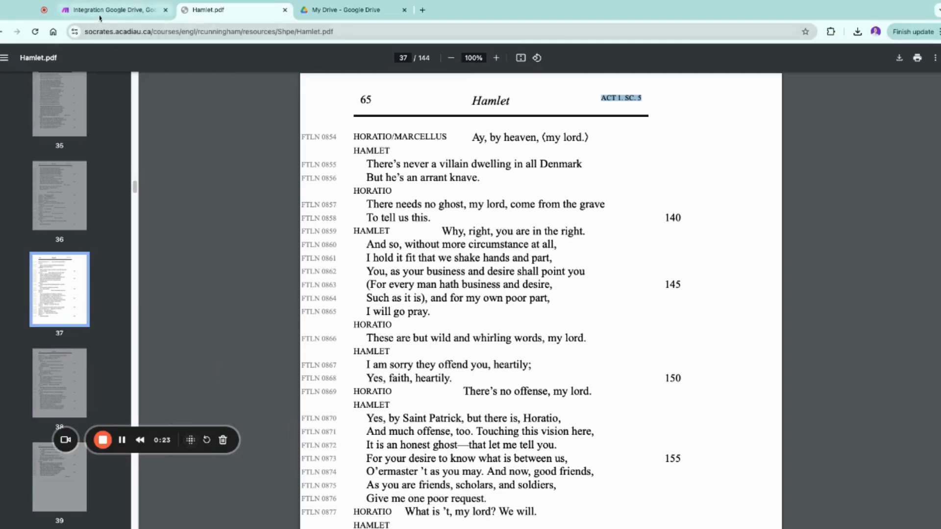
# - Return to the scenario editor showing the Drive-to-Gemini three-module chain
pyautogui.click(111, 10)
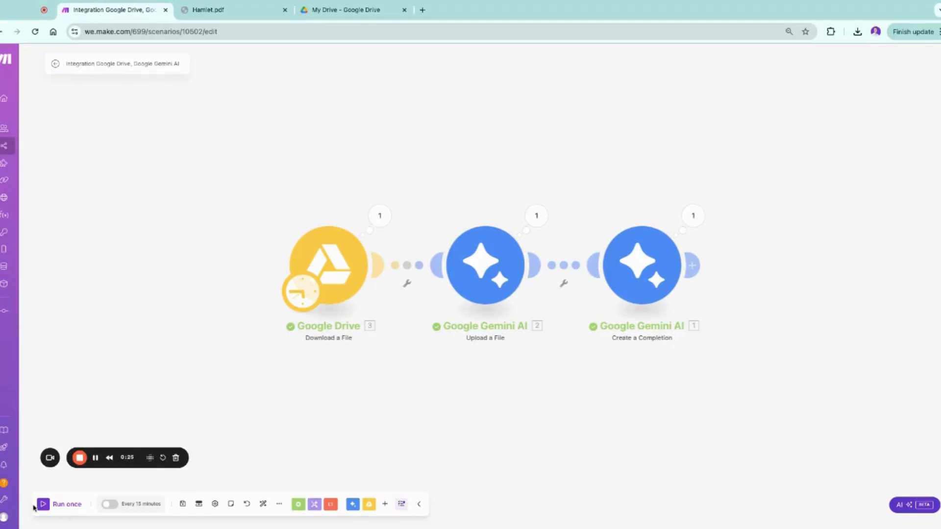
pyautogui.click(60, 504)
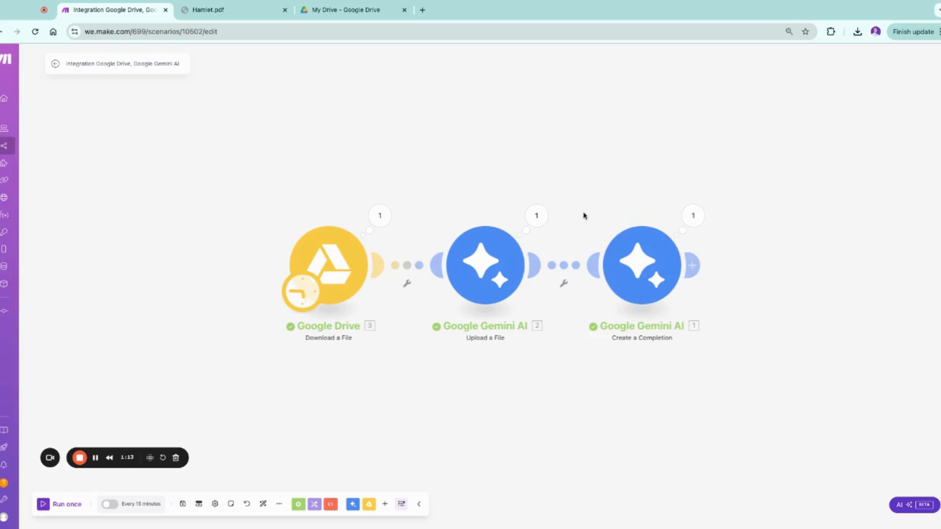
pyautogui.click(693, 215)
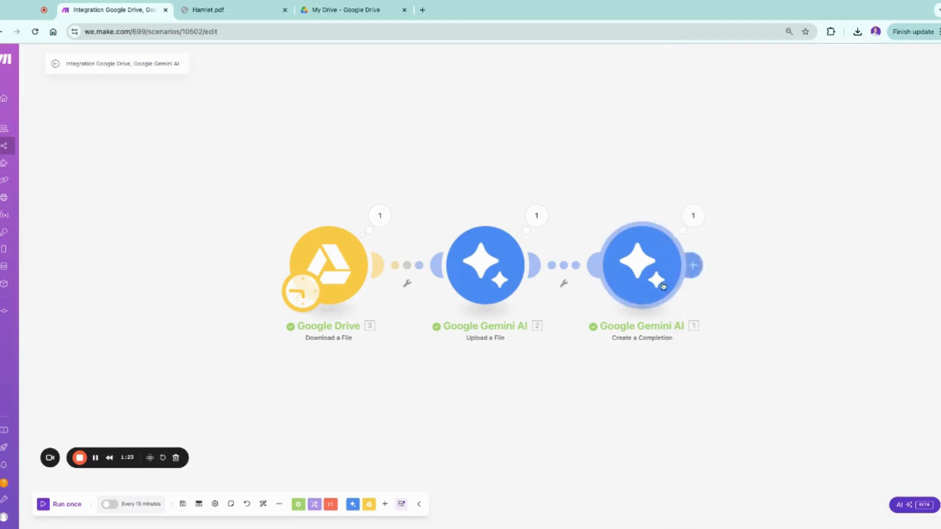
pyautogui.moveTo(438, 353)
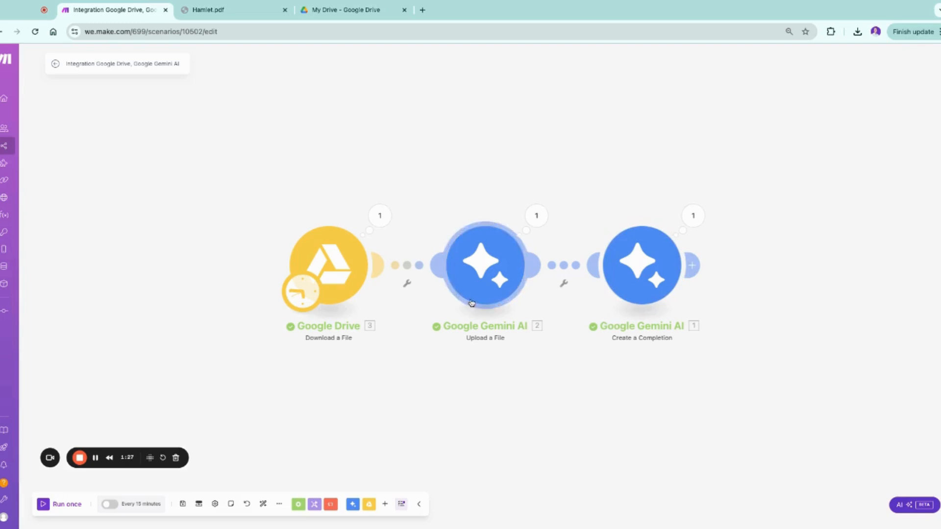
pyautogui.moveTo(647, 306)
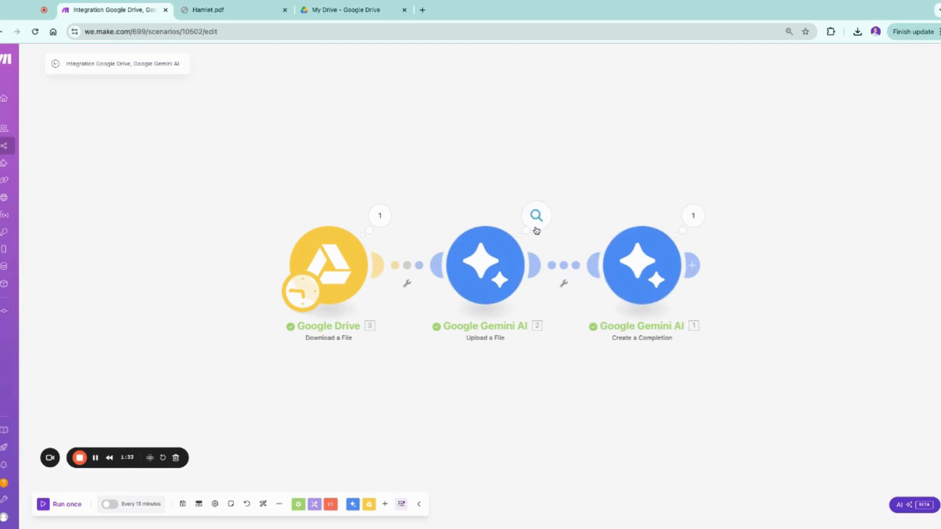
# - In the Create a Completion settings, set Item 3's message type to File
pyautogui.click(641, 266)
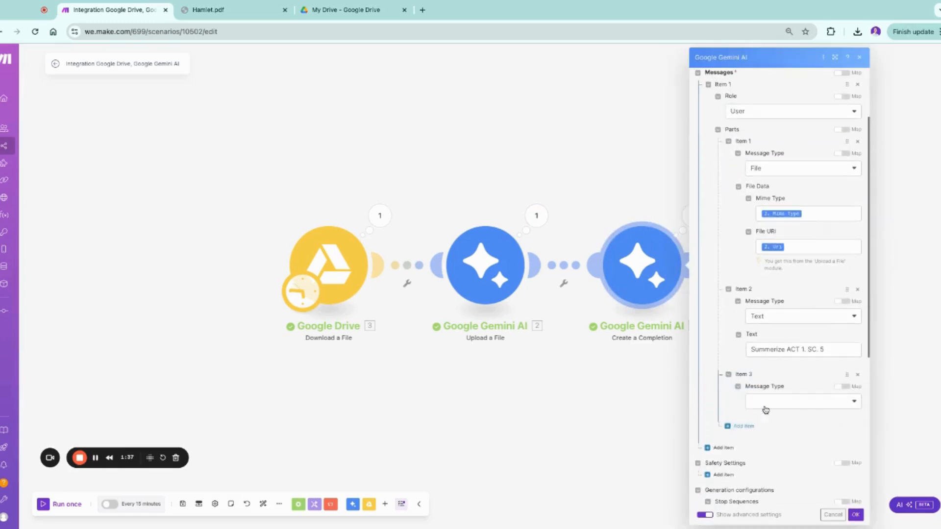
pyautogui.click(802, 400)
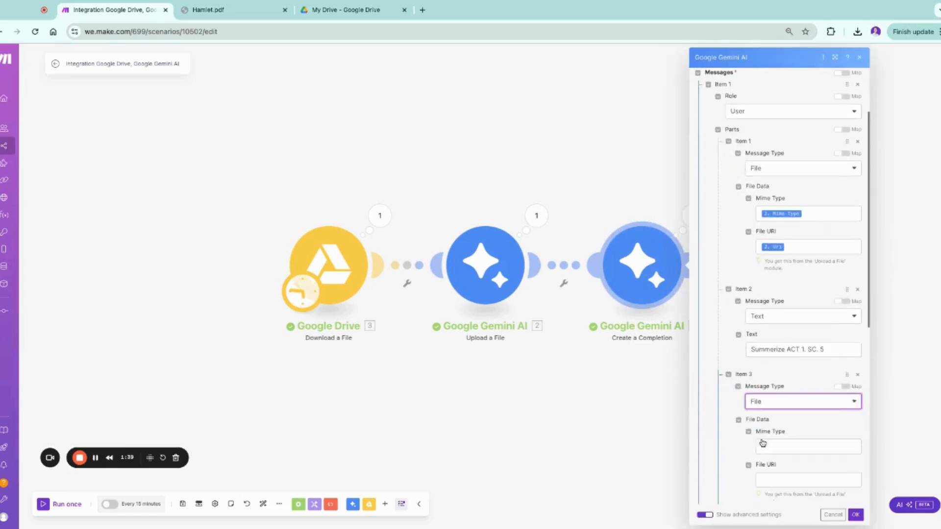
pyautogui.scroll(-3)
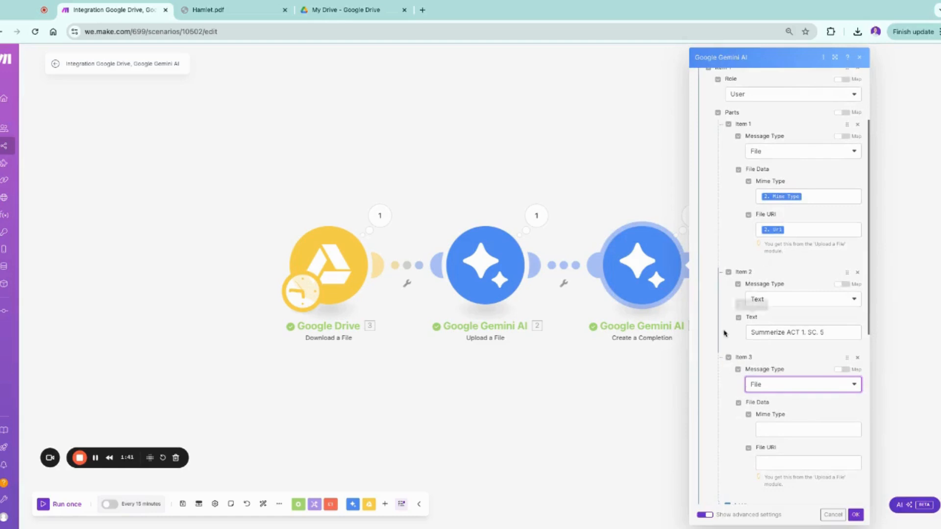
pyautogui.scroll(-3)
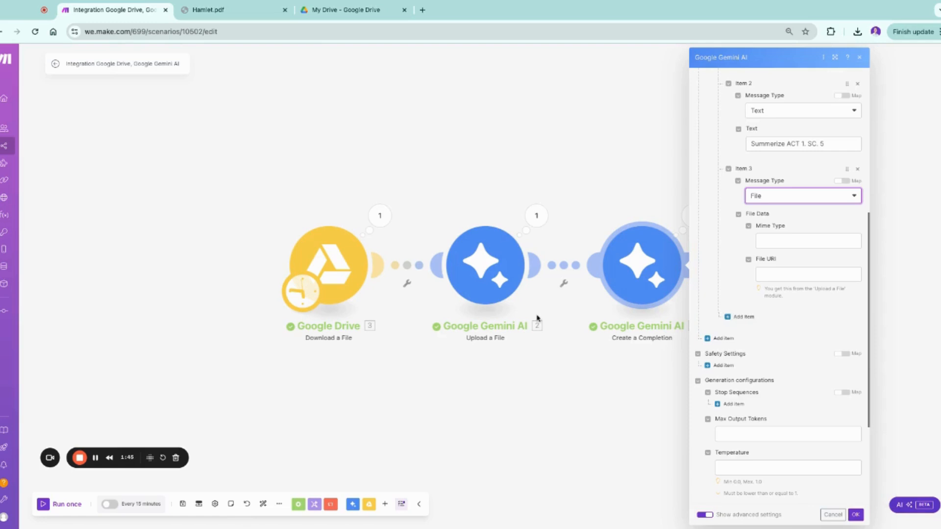
pyautogui.moveTo(524, 384)
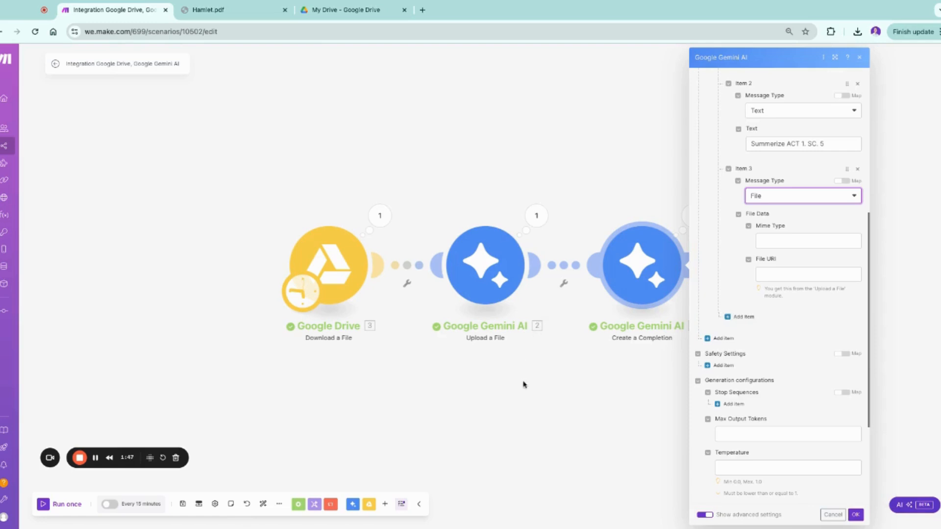
pyautogui.moveTo(528, 406)
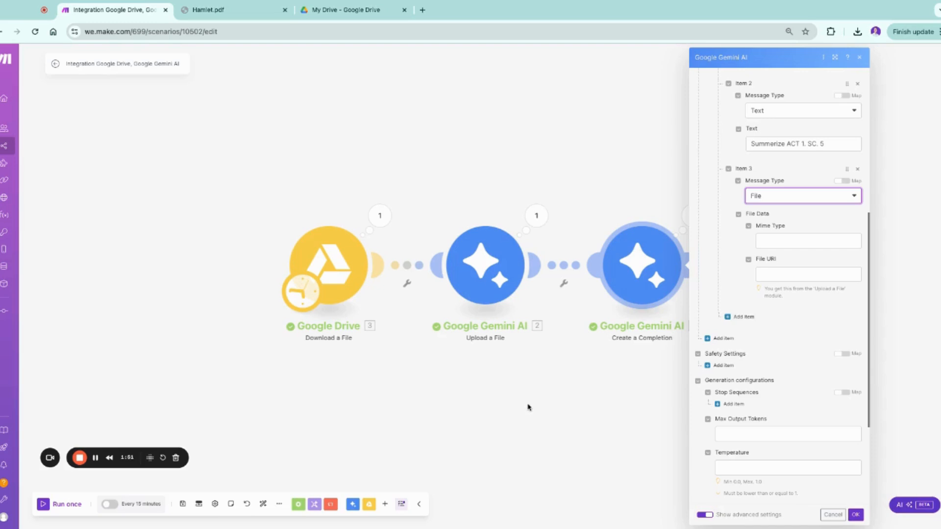
pyautogui.moveTo(81, 485)
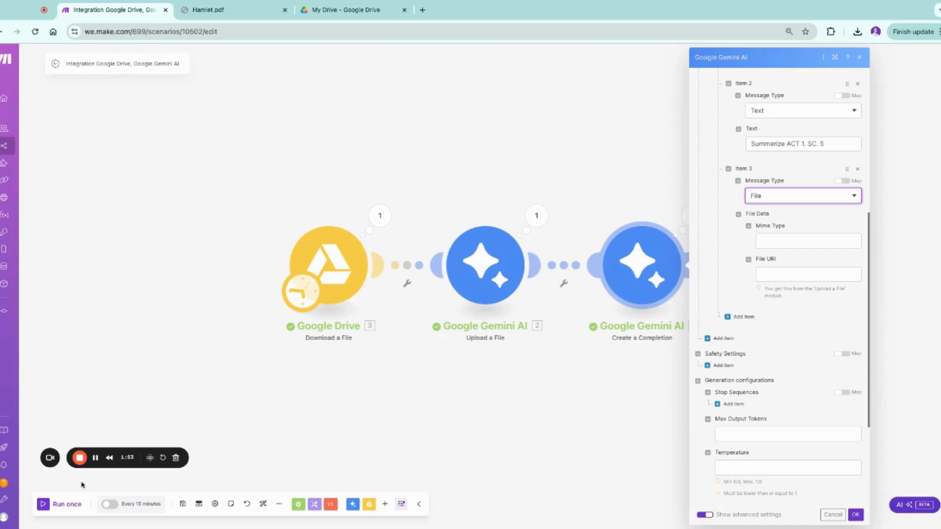